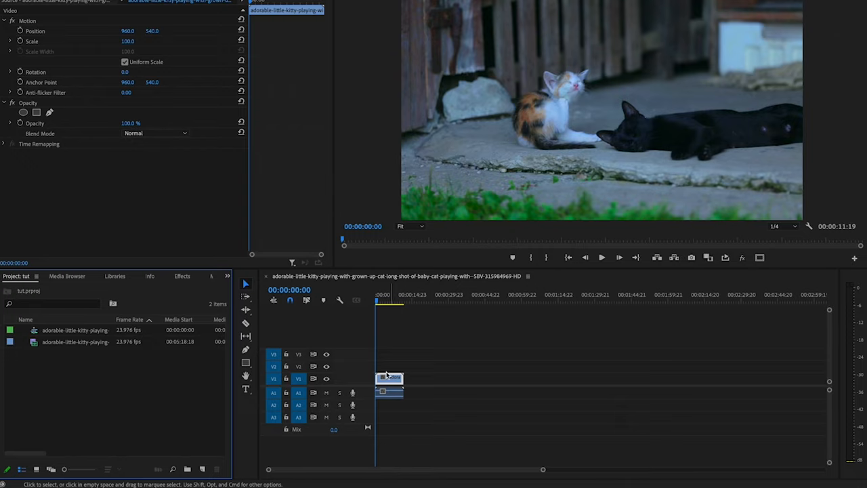
# Step: Switch to the Effects panel and search it for 'grid'
pyautogui.click(342, 172)
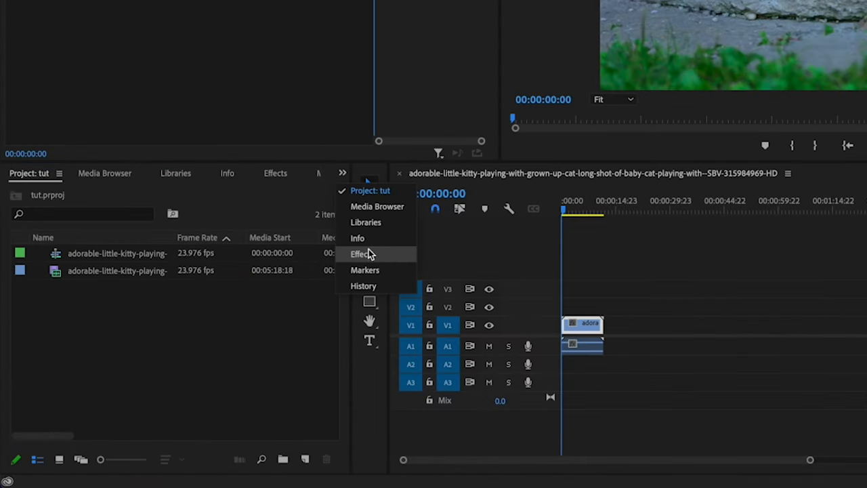
pyautogui.click(361, 253)
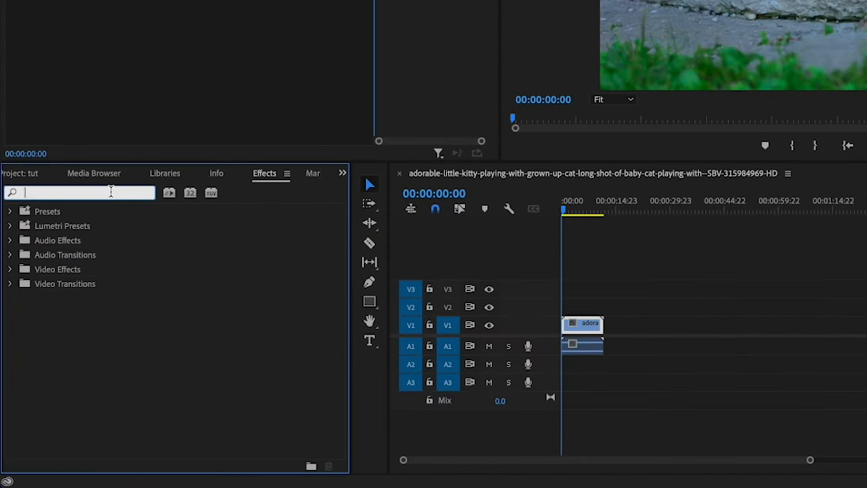
pyautogui.write('grid')
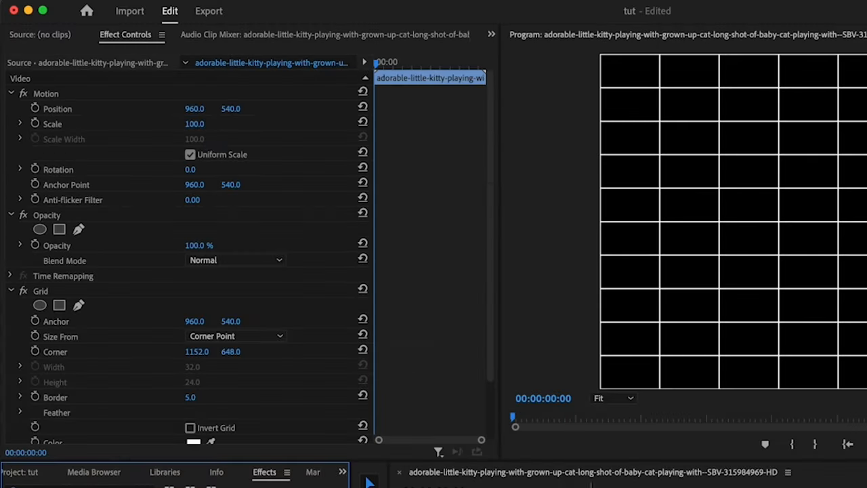
# Step: Configure Grid: Width & Height sliders, width 1965, height 3, border 3, black, Overlay blending
pyautogui.scroll(-3)
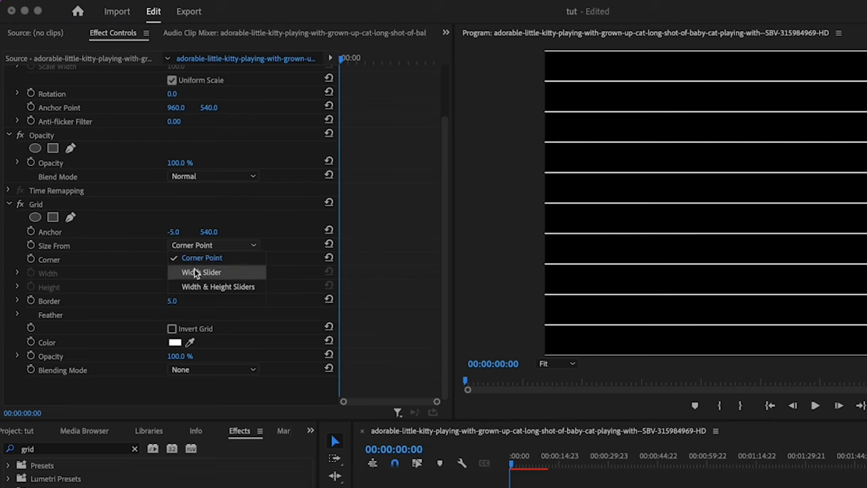
pyautogui.click(217, 286)
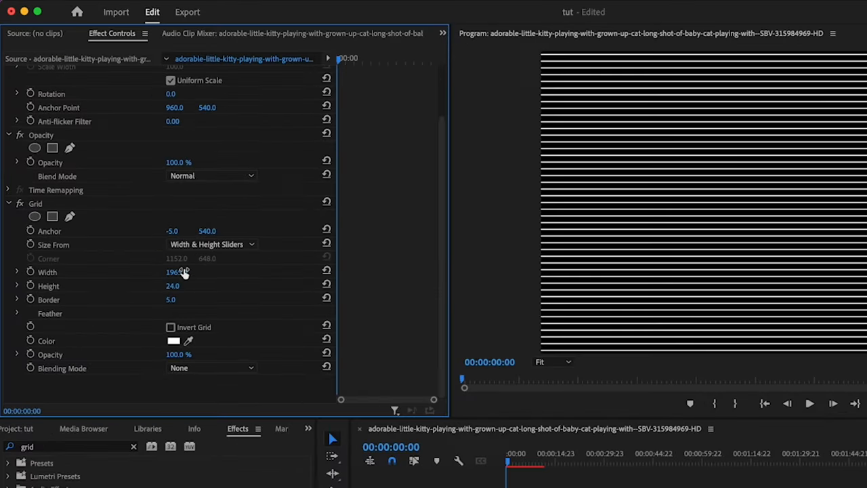
pyautogui.click(184, 285)
pyautogui.write('3')
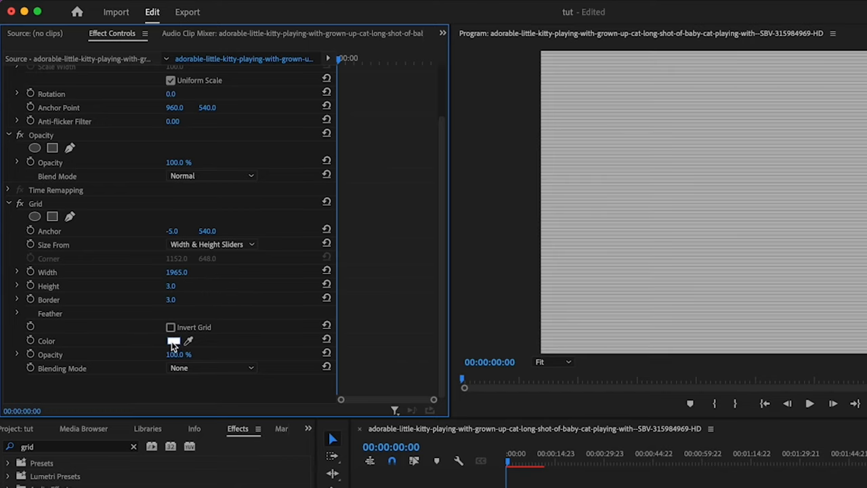
pyautogui.click(174, 341)
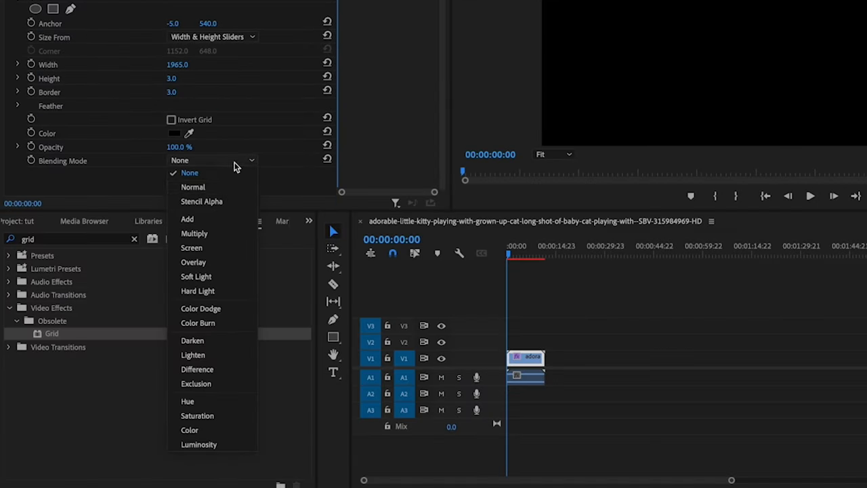
pyautogui.click(193, 262)
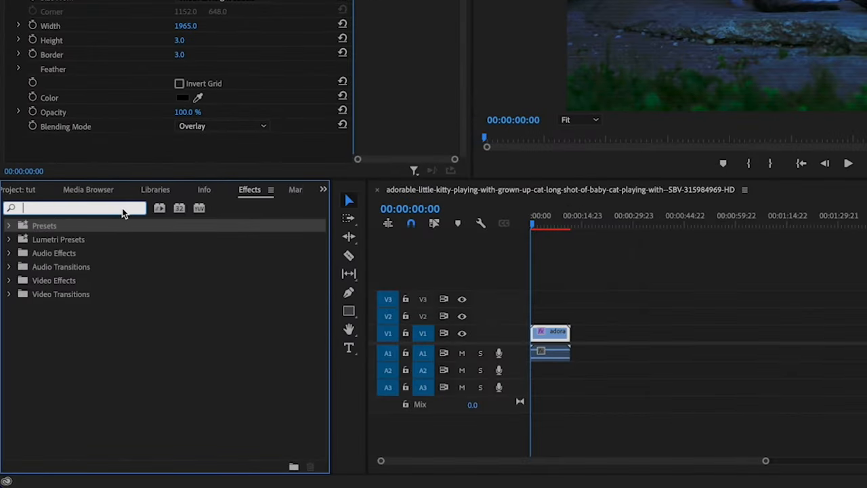
# Step: Apply Lens Distortion: curvature 50, decentering 10/3, prism FX 10/3
pyautogui.write('lens')
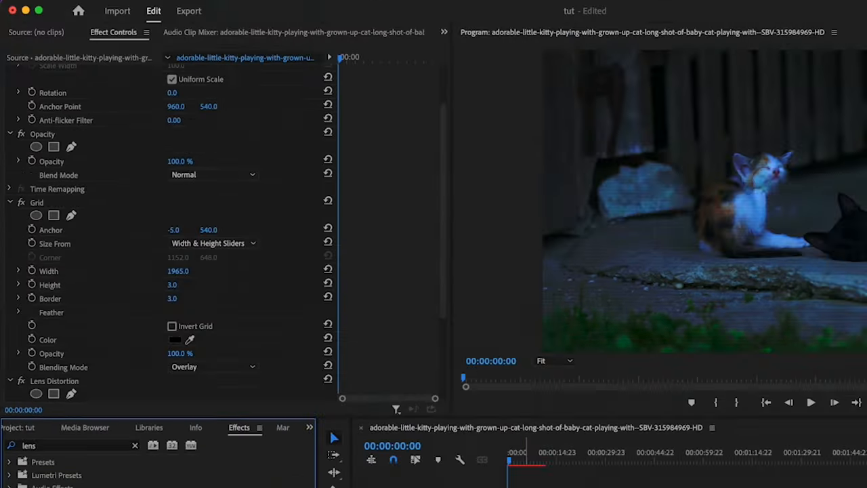
pyautogui.scroll(-3)
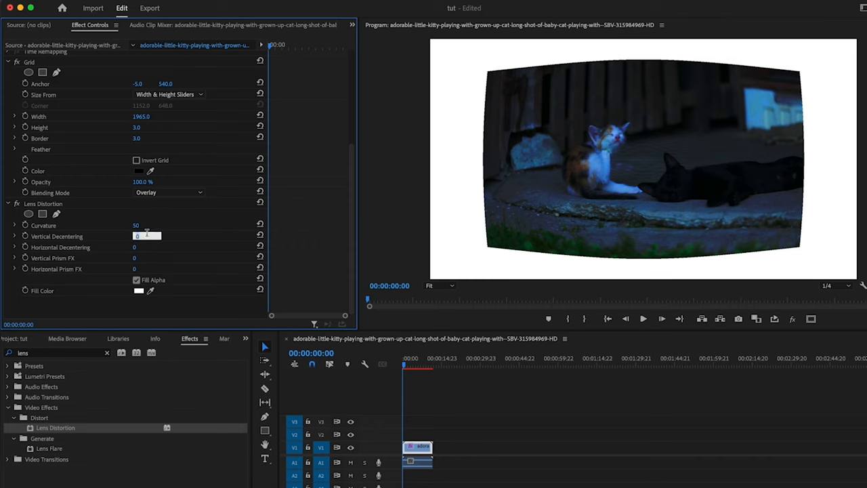
pyautogui.moveTo(147, 235); pyautogui.dragTo(132, 236)
pyautogui.write('10')
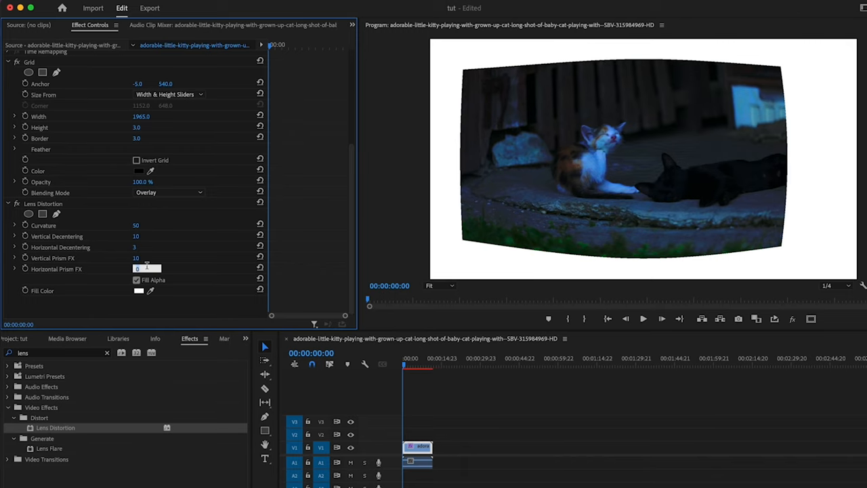
pyautogui.write('3')
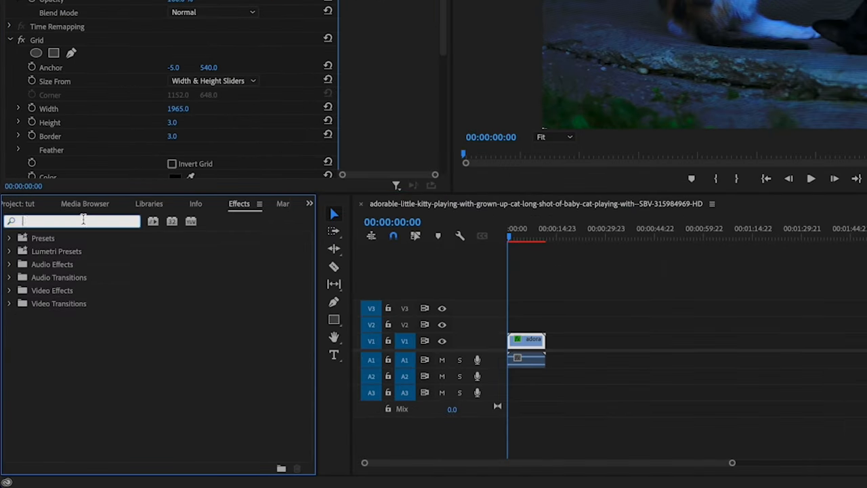
# Step: Apply Noise & Grain > Noise to the clip with a 10% noise amount
pyautogui.write('noise')
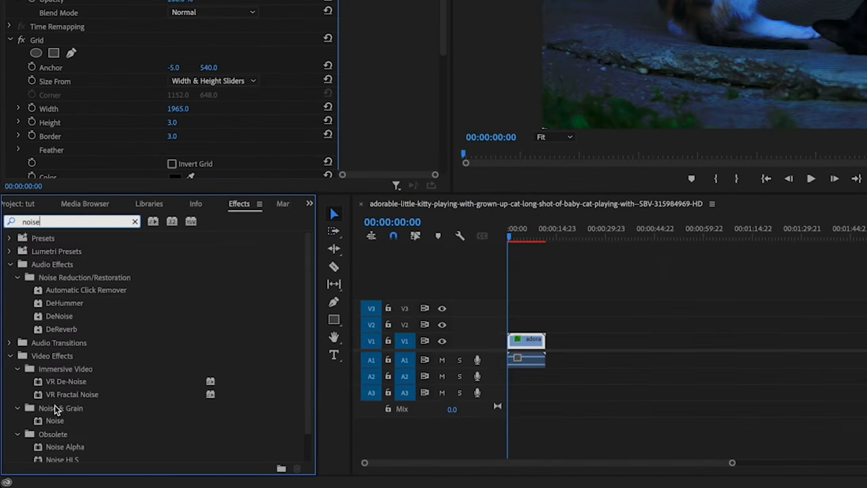
pyautogui.click(54, 420)
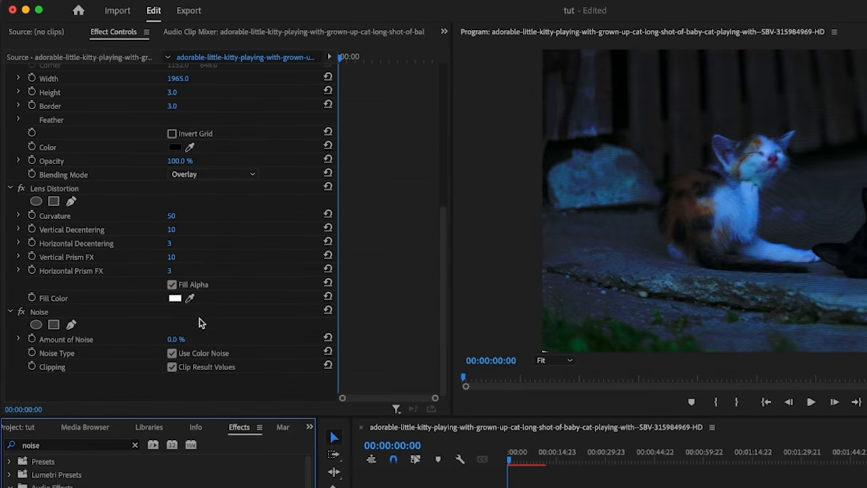
pyautogui.write('10.0')
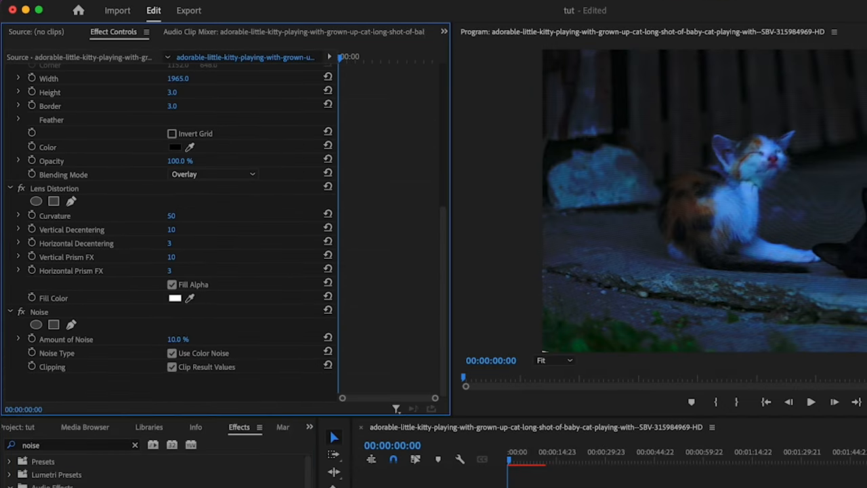
pyautogui.click(172, 353)
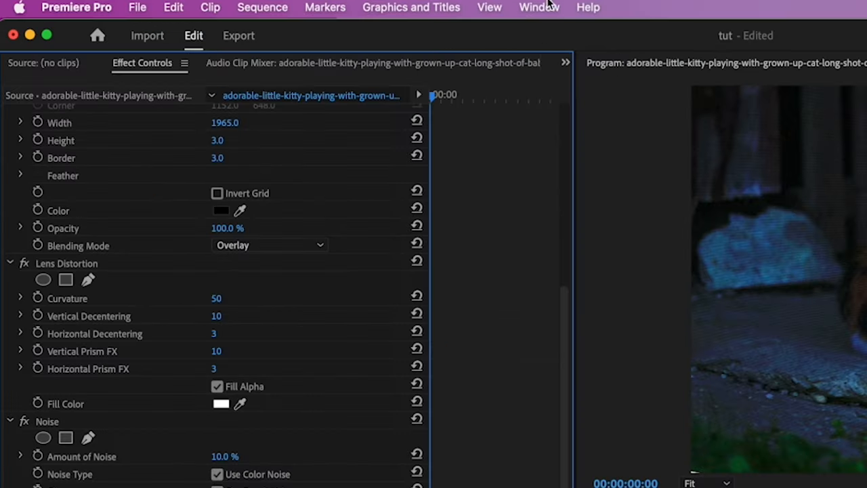
# Step: In Lumetri Basic Correction, set exposure 2.1, contrast 28.7, highlights 40.1, whites 31.2
pyautogui.click(539, 7)
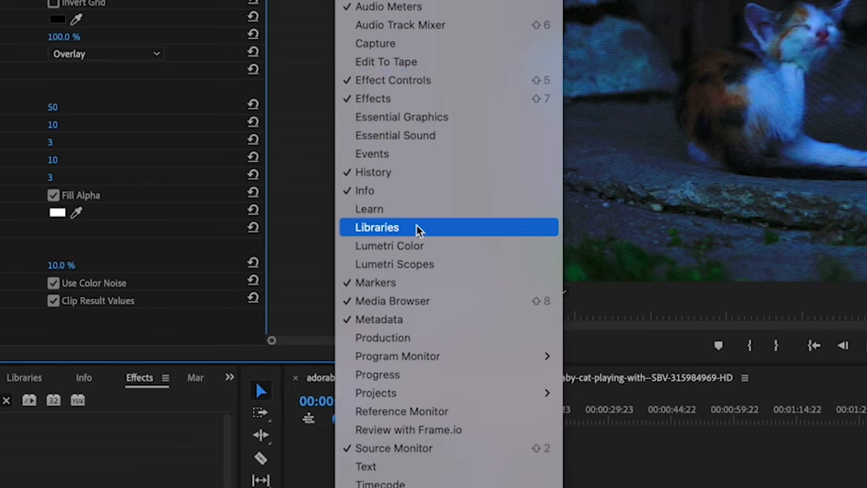
pyautogui.click(390, 245)
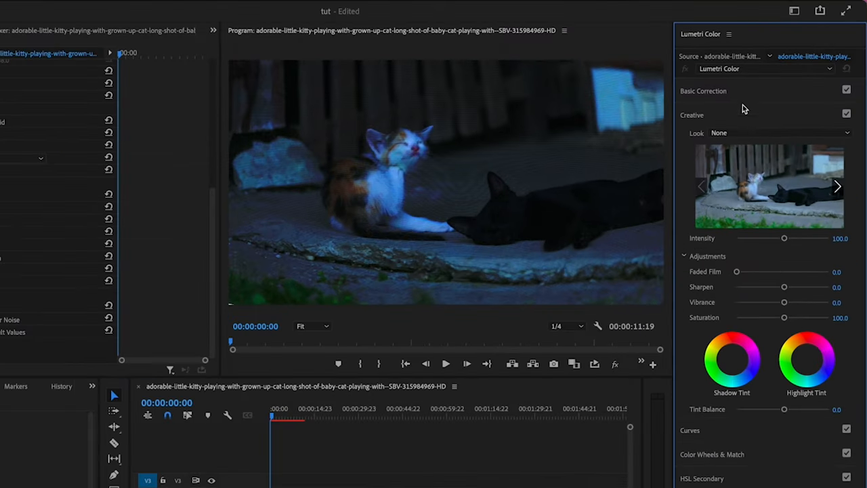
pyautogui.click(703, 90)
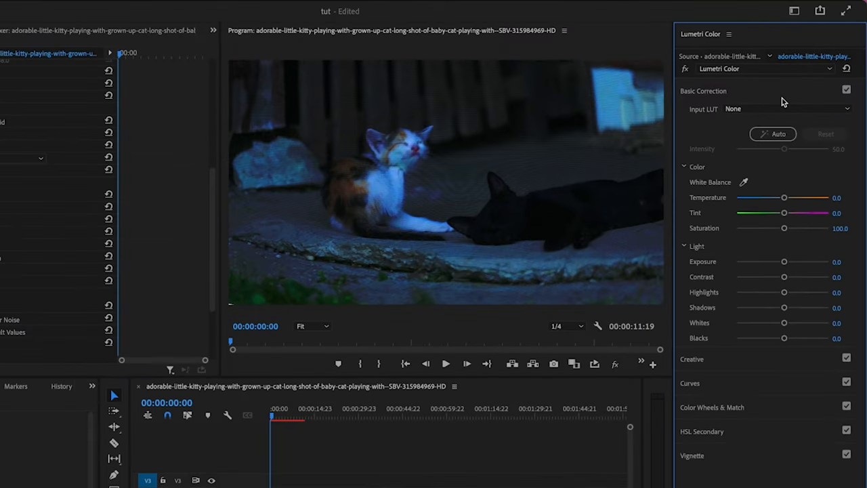
pyautogui.moveTo(784, 261); pyautogui.dragTo(797, 261)
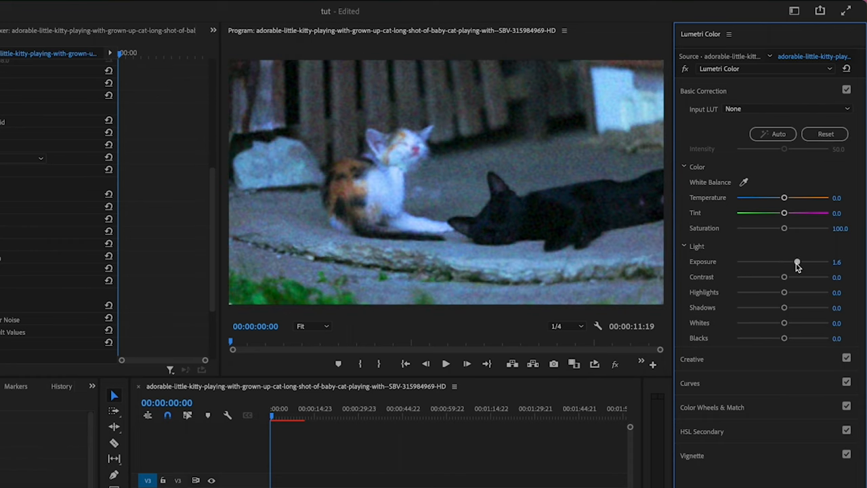
pyautogui.moveTo(797, 262); pyautogui.dragTo(794, 290)
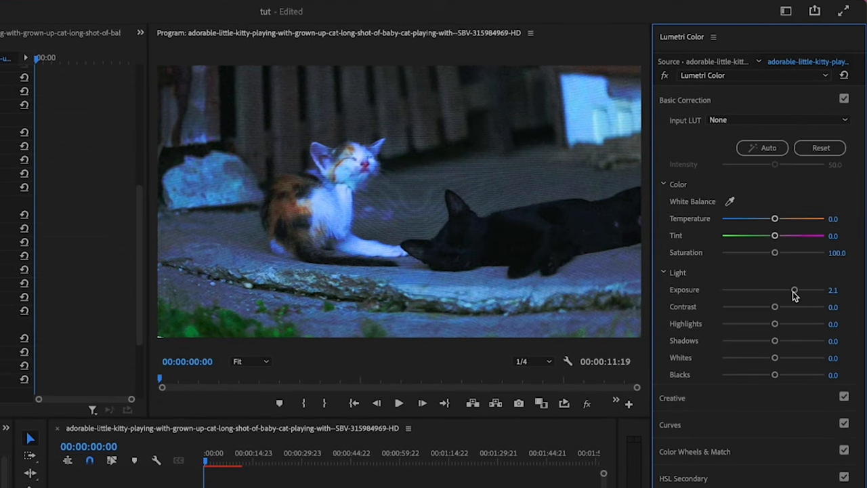
pyautogui.moveTo(775, 307); pyautogui.dragTo(788, 306)
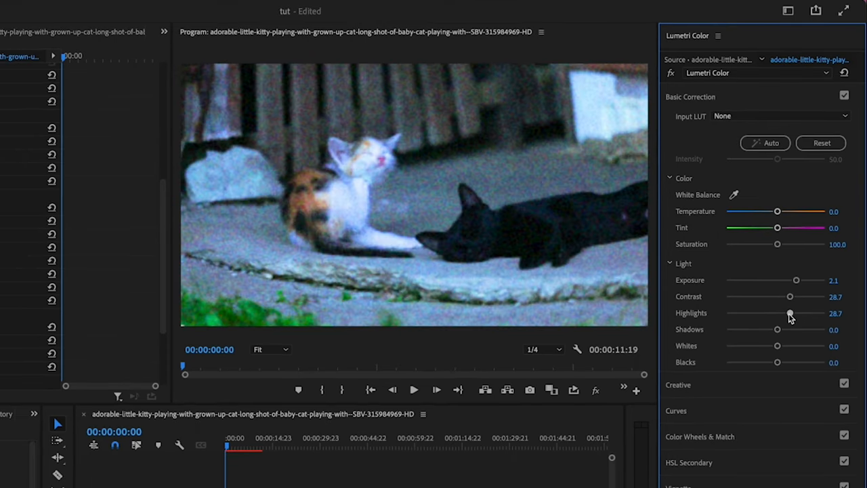
pyautogui.moveTo(789, 313); pyautogui.dragTo(797, 313)
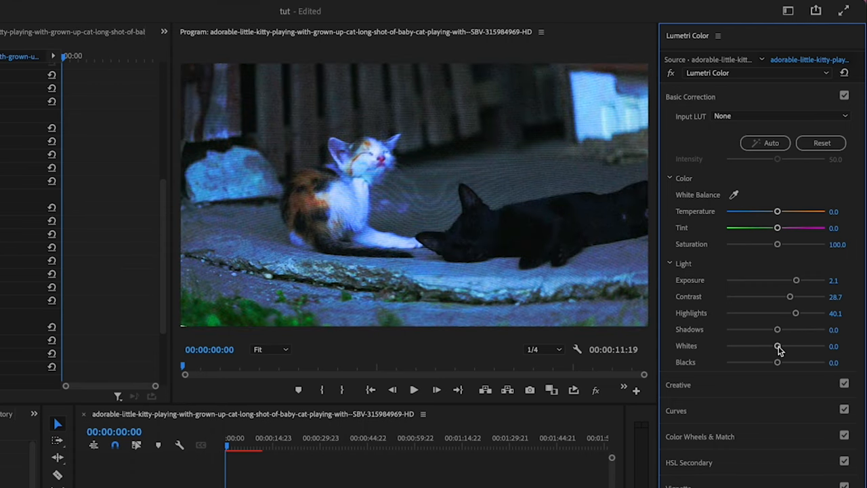
pyautogui.moveTo(778, 346); pyautogui.dragTo(792, 346)
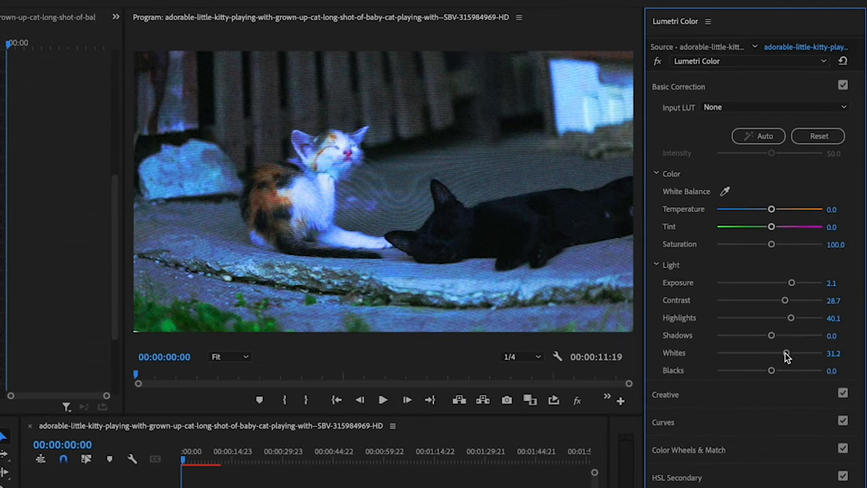
# Step: Expand Lumetri Color's Creative section and drag one of its sliders
pyautogui.click(665, 114)
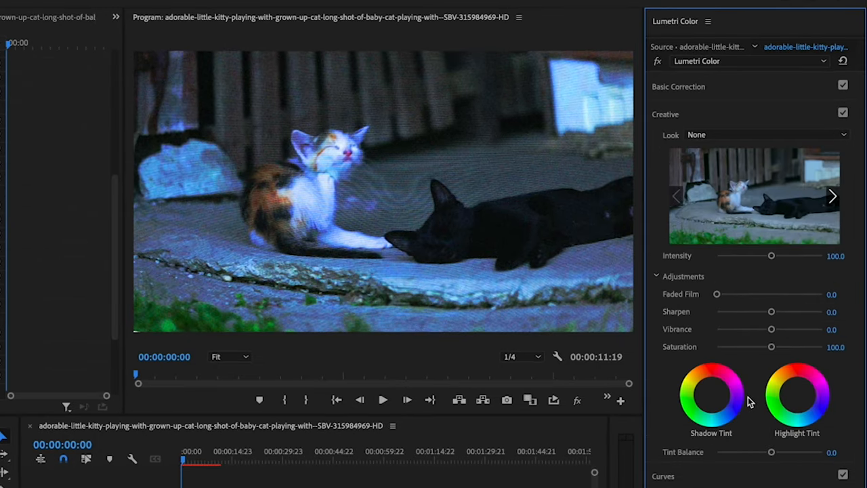
pyautogui.moveTo(756, 336)
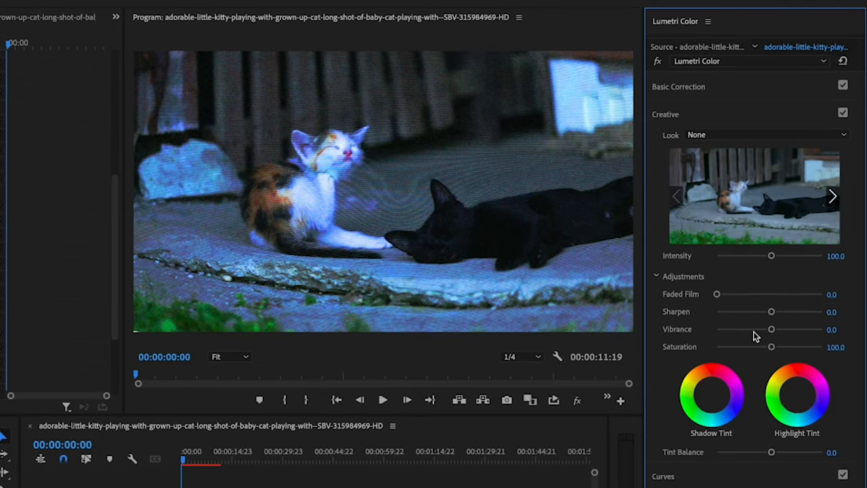
pyautogui.moveTo(771, 328); pyautogui.dragTo(762, 329)
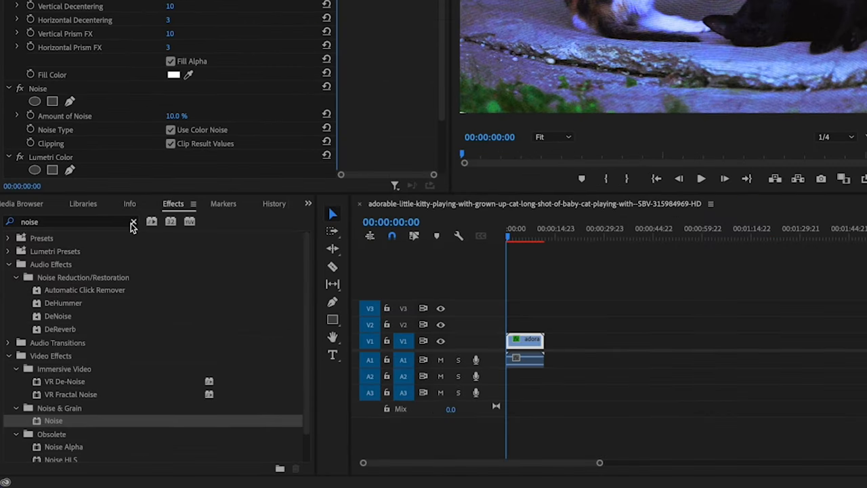
# Step: Drag Channel Blur onto the cat clip with red blurriness 50, horizontal blur only
pyautogui.write('channel blur')
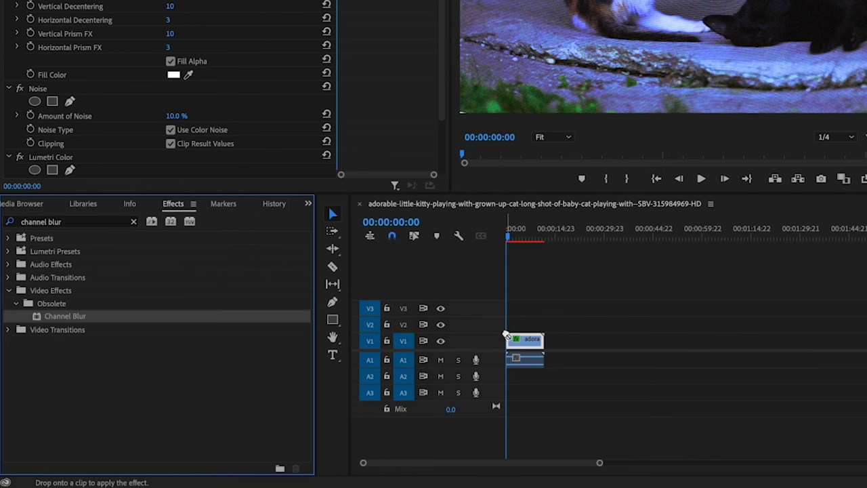
pyautogui.moveTo(65, 315); pyautogui.dragTo(525, 339)
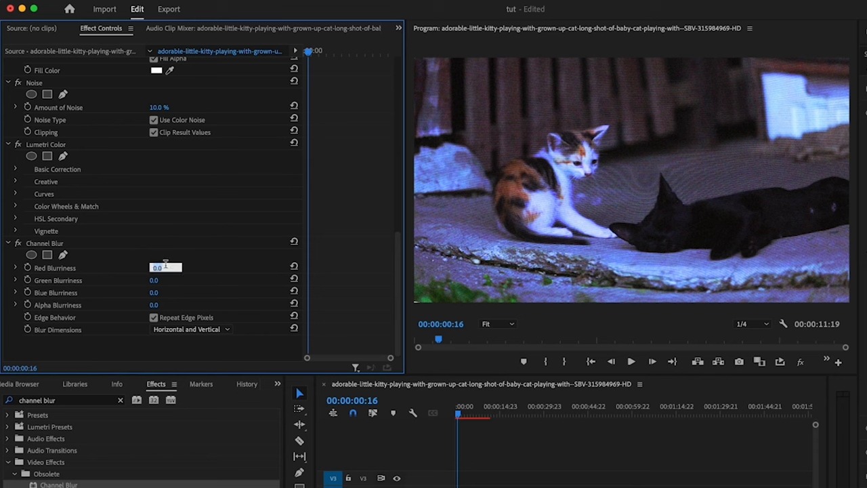
pyautogui.write('50.0')
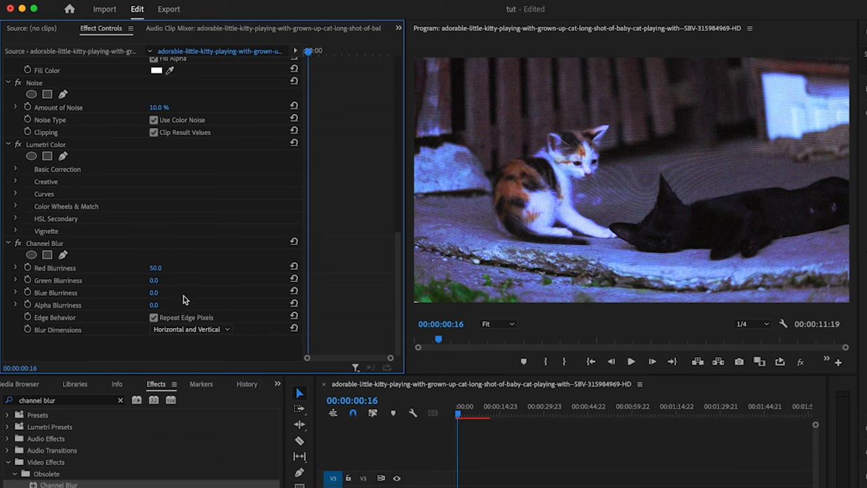
pyautogui.click(190, 329)
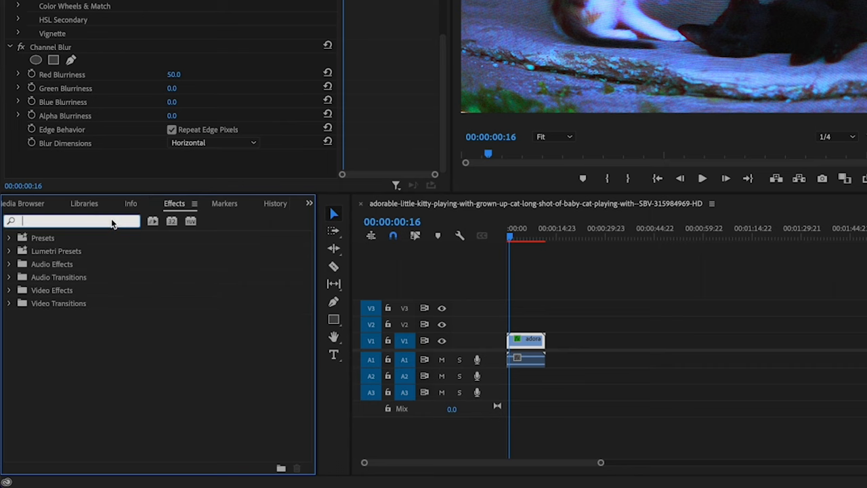
# Step: Apply Strobe Light: blend 95%, 35% random probability, transparent strobe, Add operator
pyautogui.write('strobe')
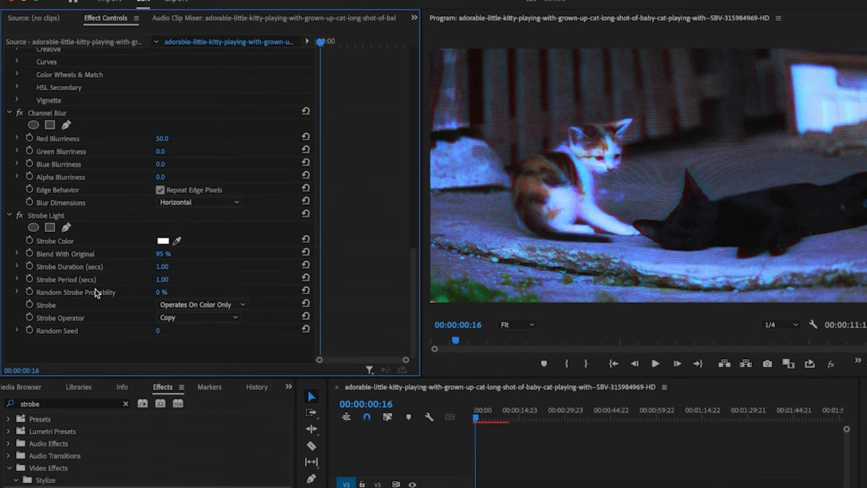
pyautogui.moveTo(174, 291)
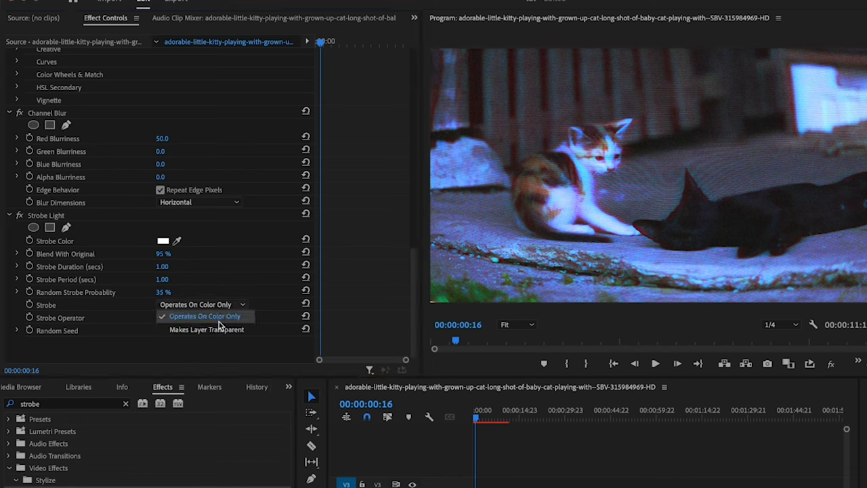
pyautogui.click(206, 329)
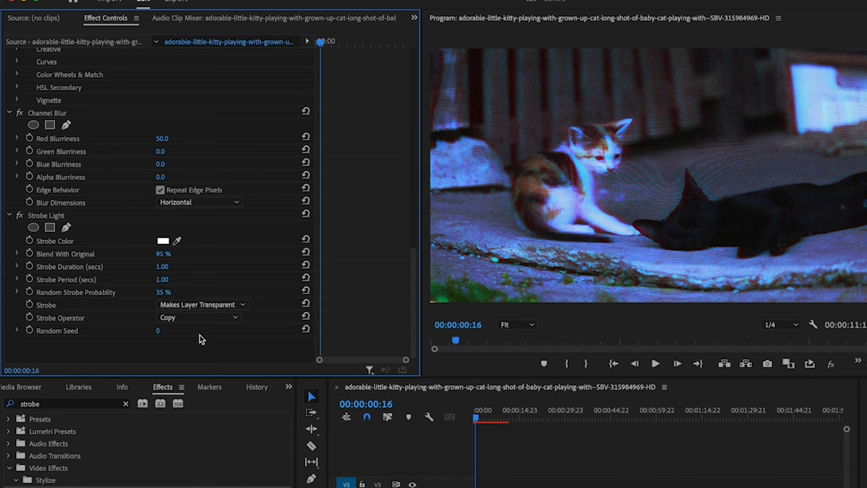
pyautogui.click(199, 317)
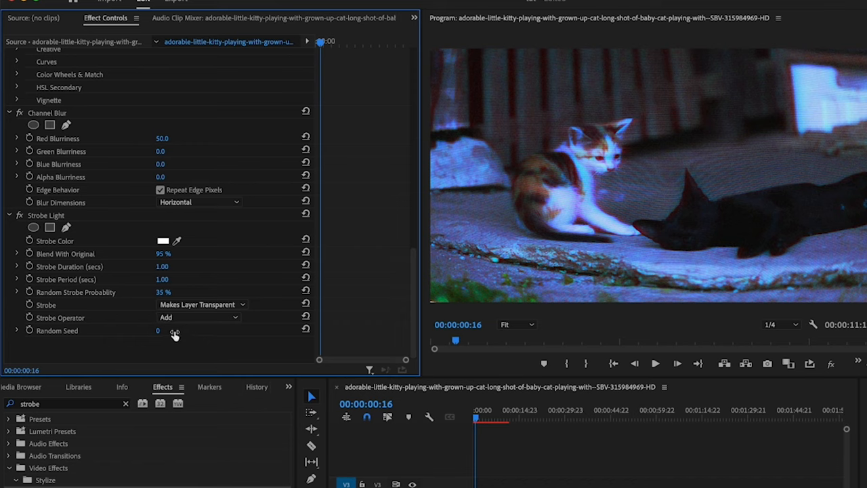
pyautogui.click(162, 330)
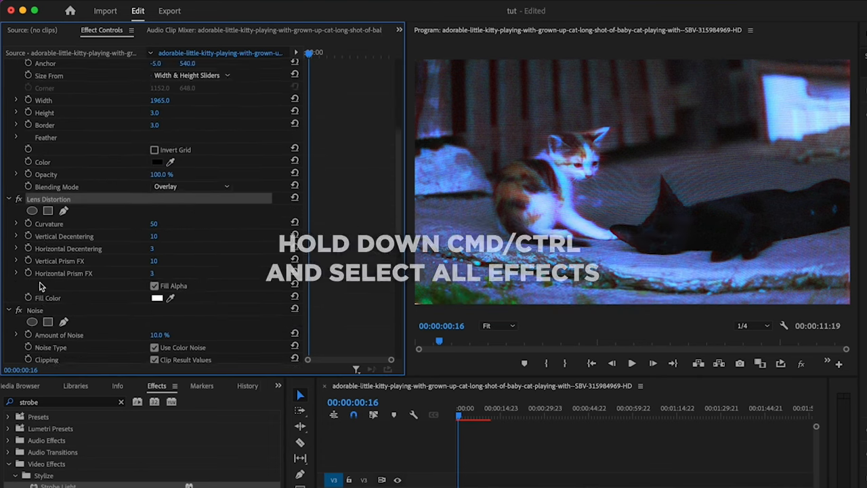
# Step: Save the clip's stacked effects as the 'CRT Effect' preset
pyautogui.scroll(-3)
pyautogui.write('CRT Eff')
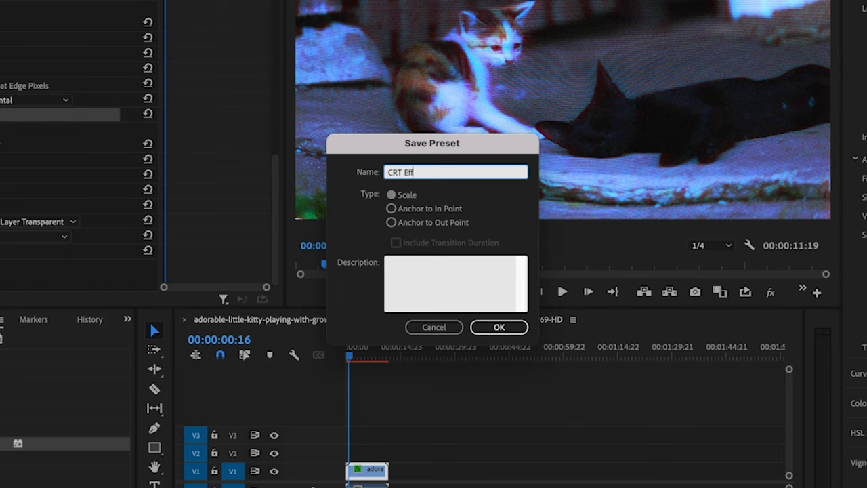
pyautogui.click(498, 327)
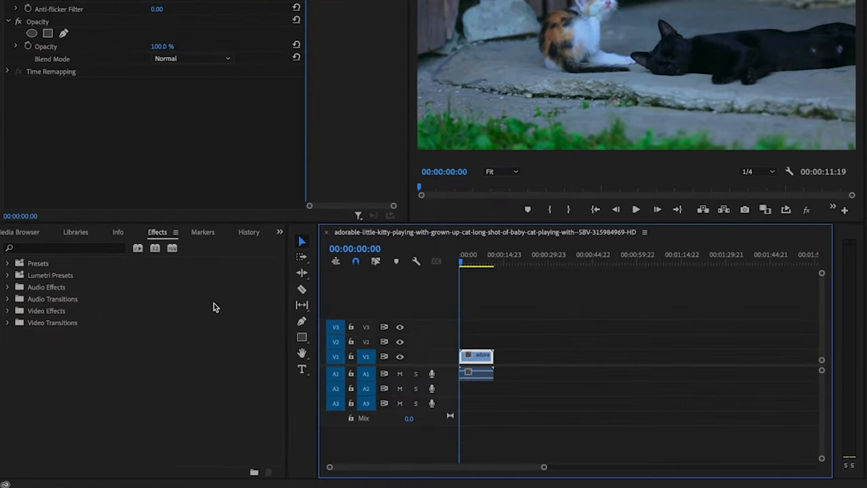
pyautogui.moveTo(10, 262)
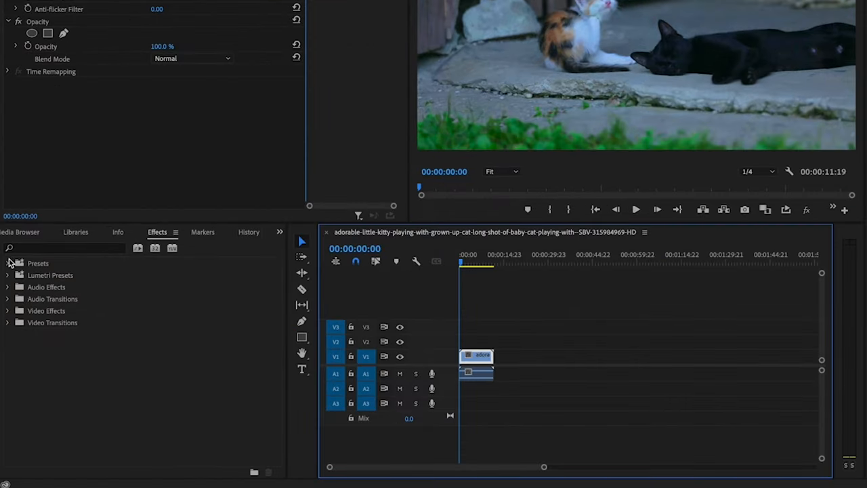
# Step: Expand the Presets folder in Effects to reveal CRT Effect
pyautogui.click(7, 262)
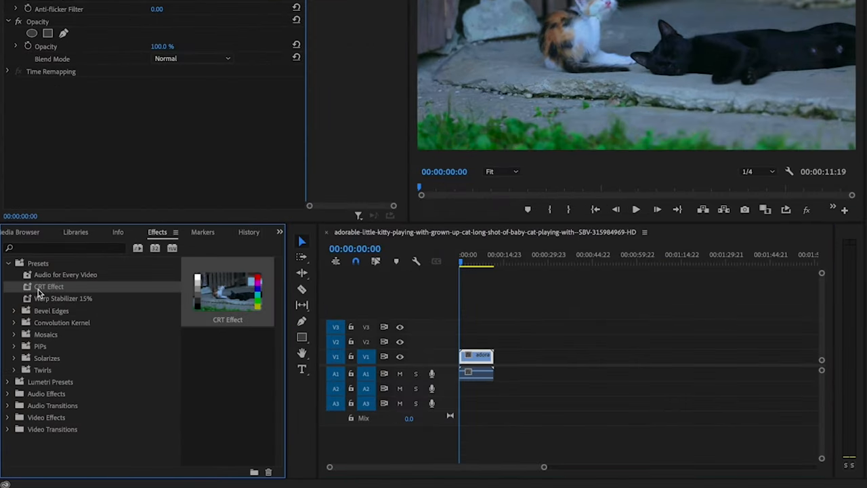